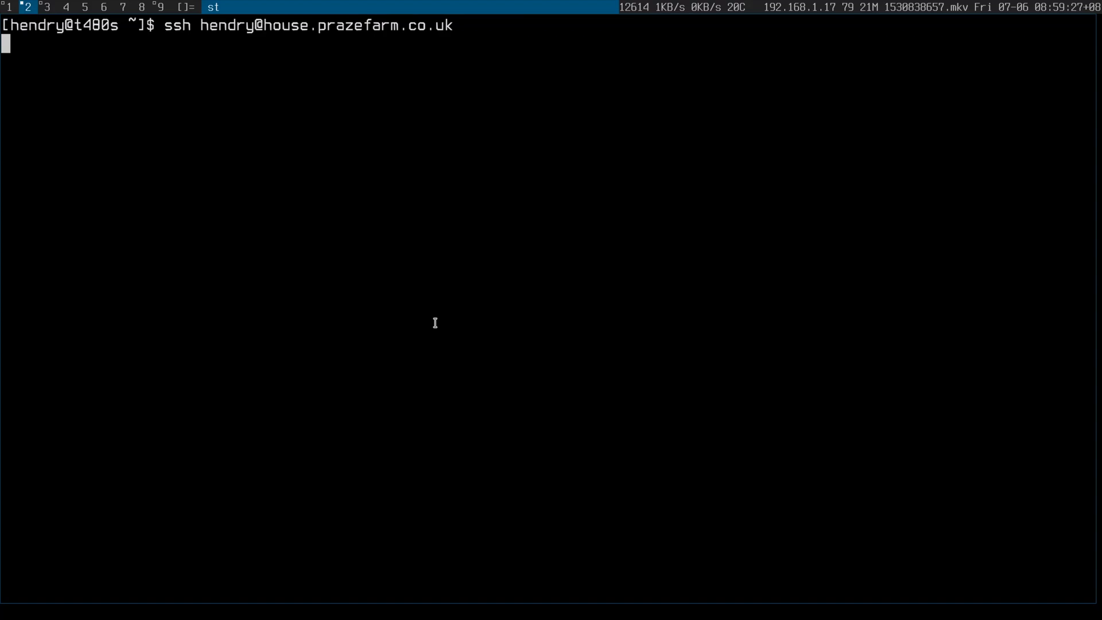
Step: SSH into the house router and enter /ip neighbor to list devices like tv and workshop2
{"action": "key", "text": "Return"}
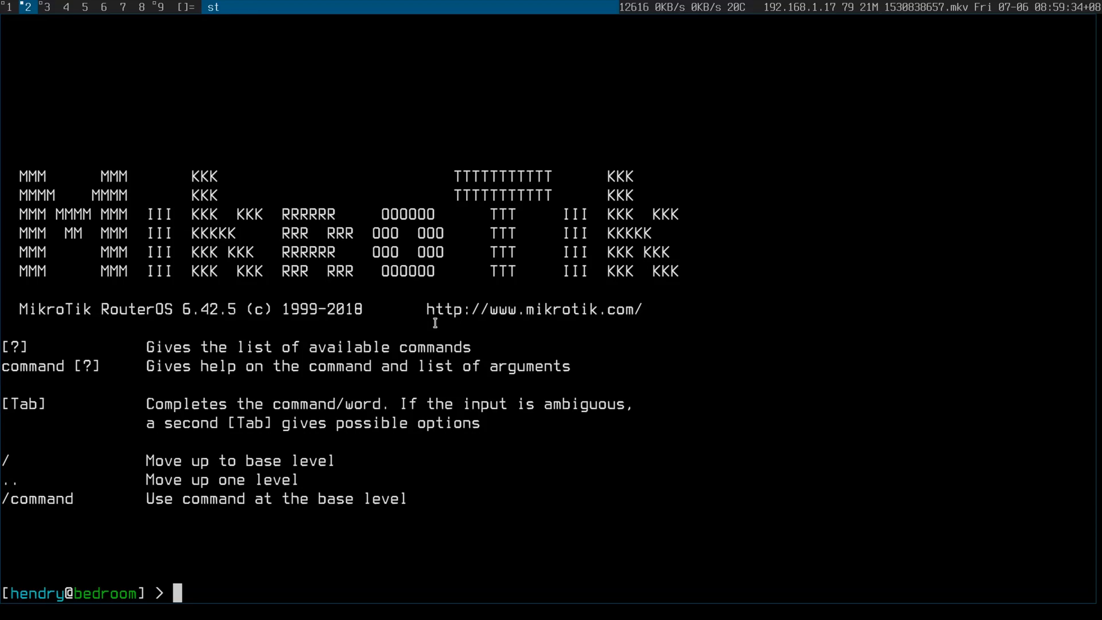
{"action": "type", "text": "/ip neighbor"}
{"action": "type", "text": "print"}
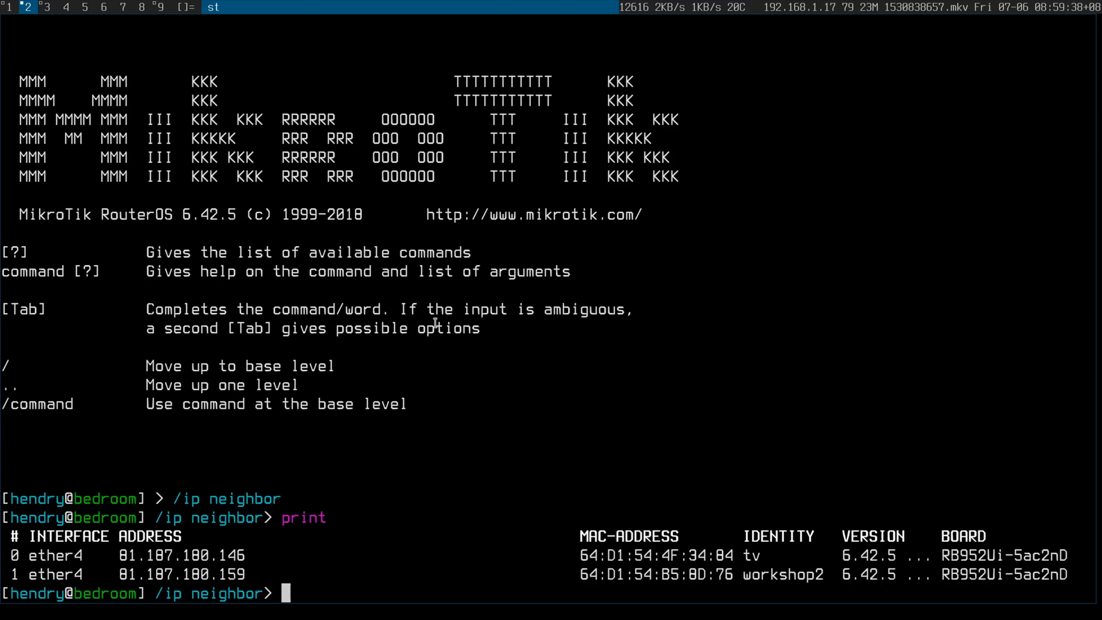
{"action": "mouse_move", "coordinate": [804, 566]}
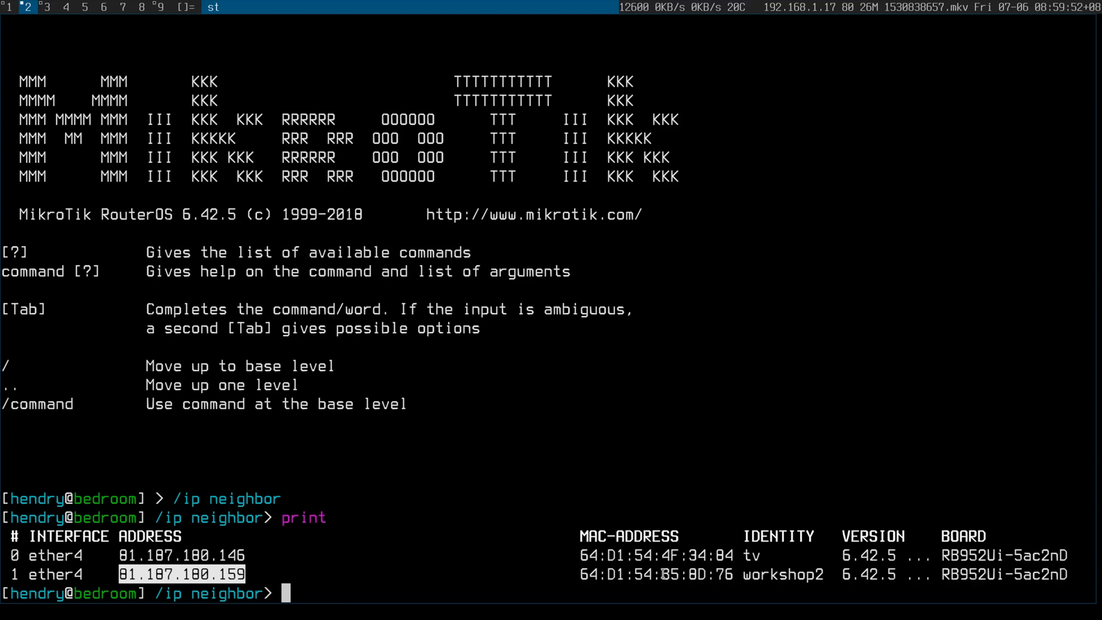
Step: MAC Telnet into workshop2 (64:D1:54:B5:8D:76) and log in as admin
{"action": "type", "text": "/system default-configuration print"}
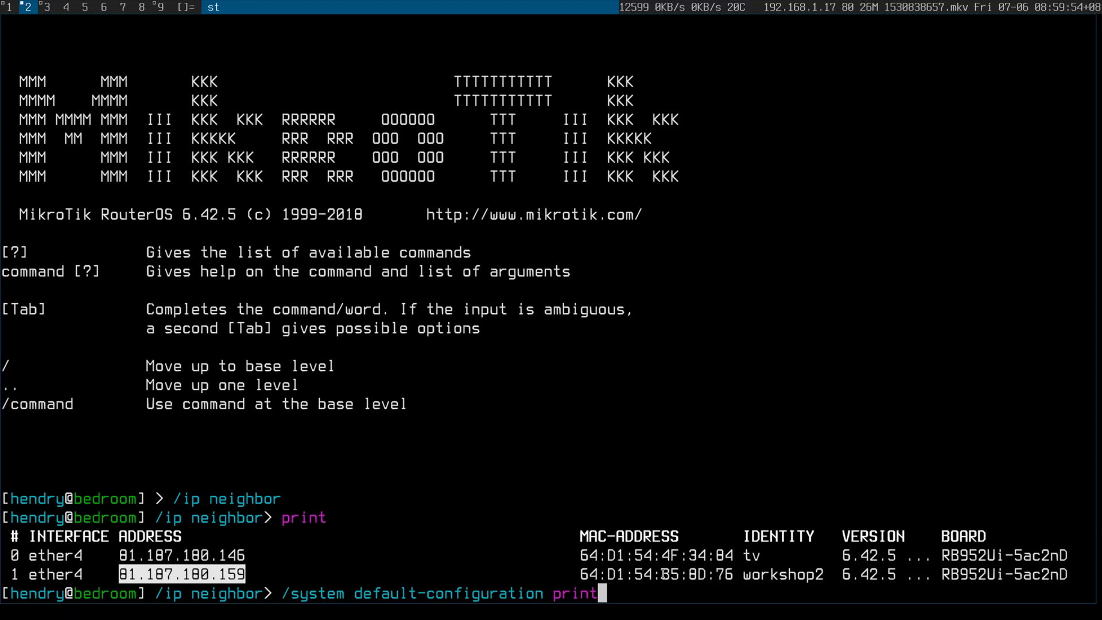
{"action": "type", "text": "/tool mac-telnet 64:D1:54:B5:8D:76"}
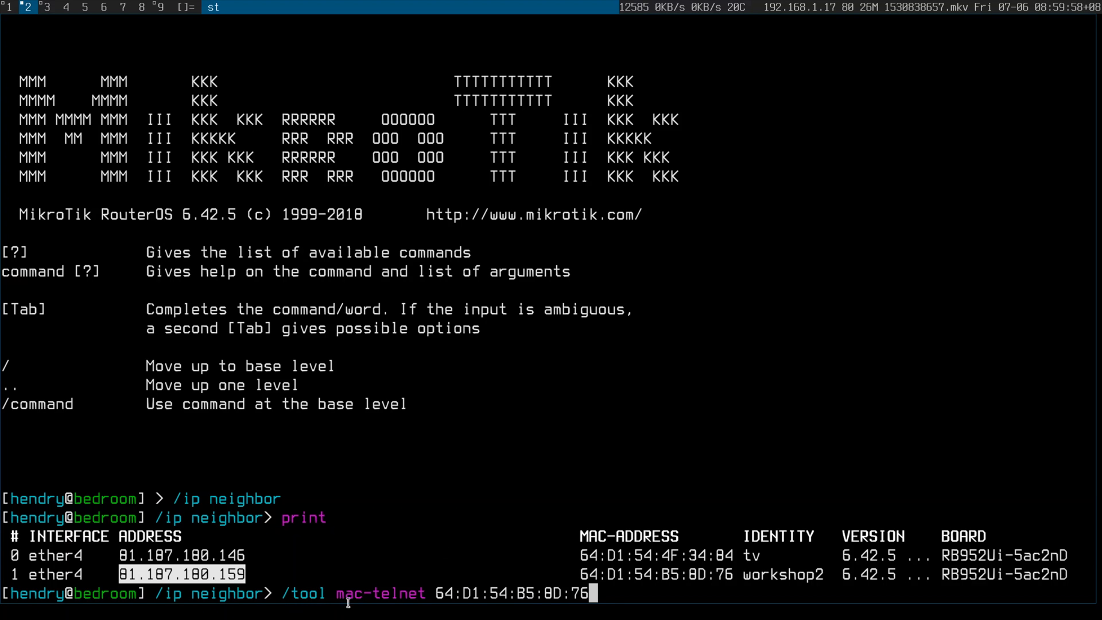
{"action": "key", "text": "Return"}
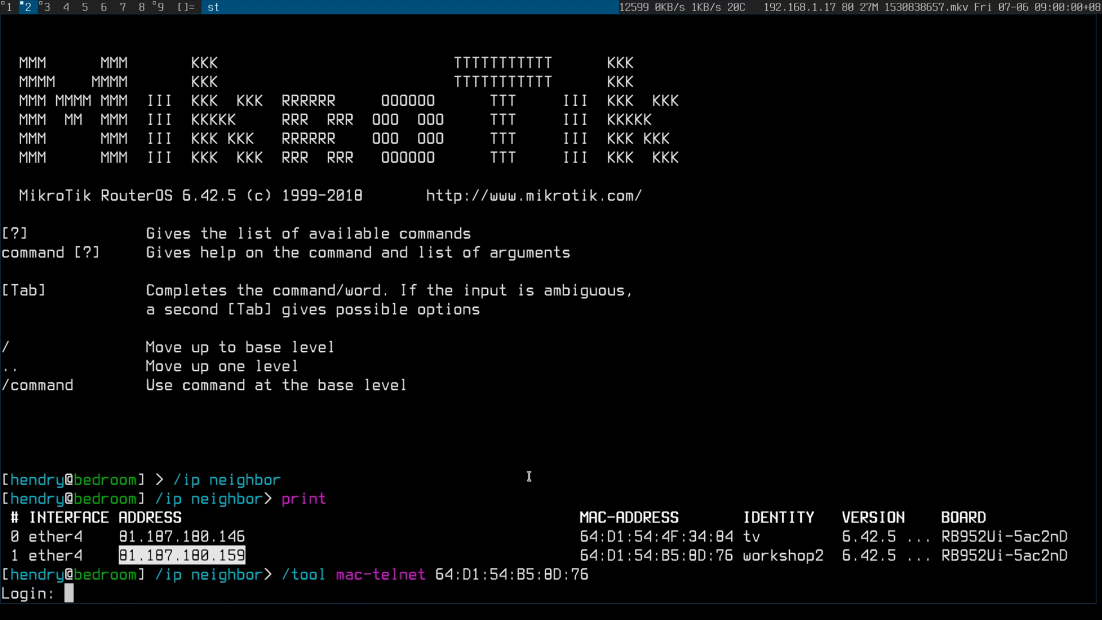
{"action": "type", "text": "admin"}
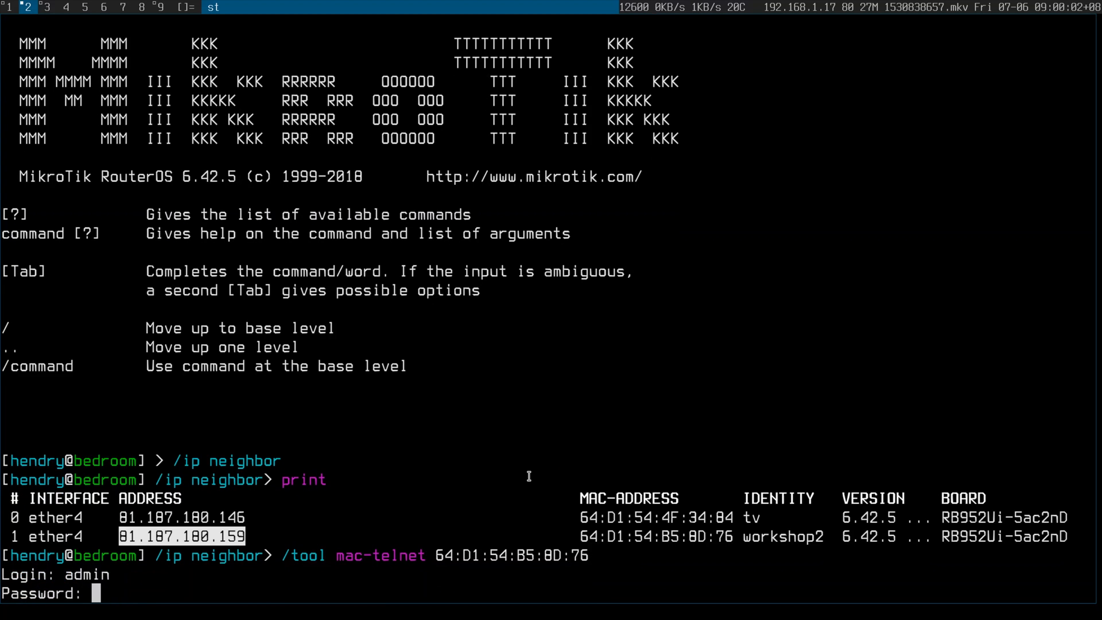
{"action": "key", "text": "Return"}
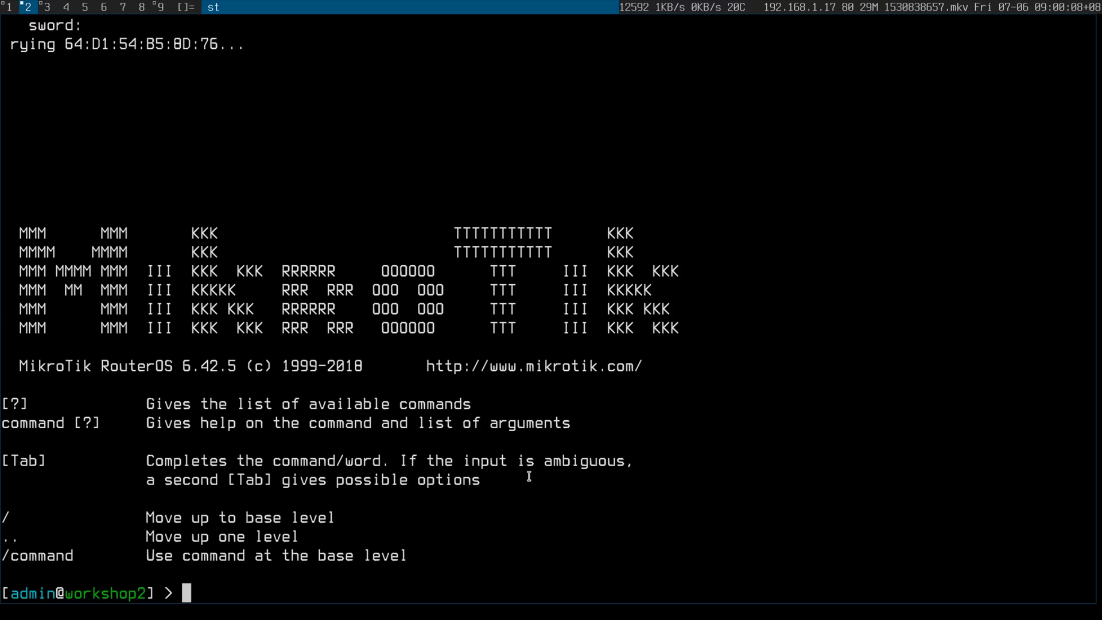
Step: Run /system default-configuration print and scroll through the full script output
{"action": "type", "text": "/system default-configuration print"}
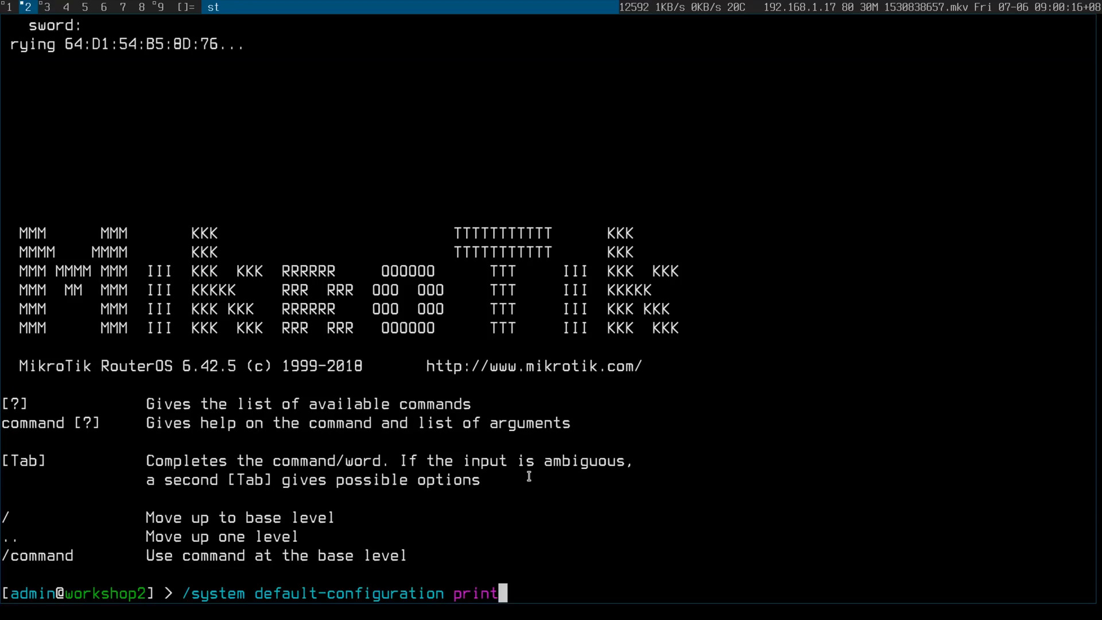
{"action": "key", "text": "Return"}
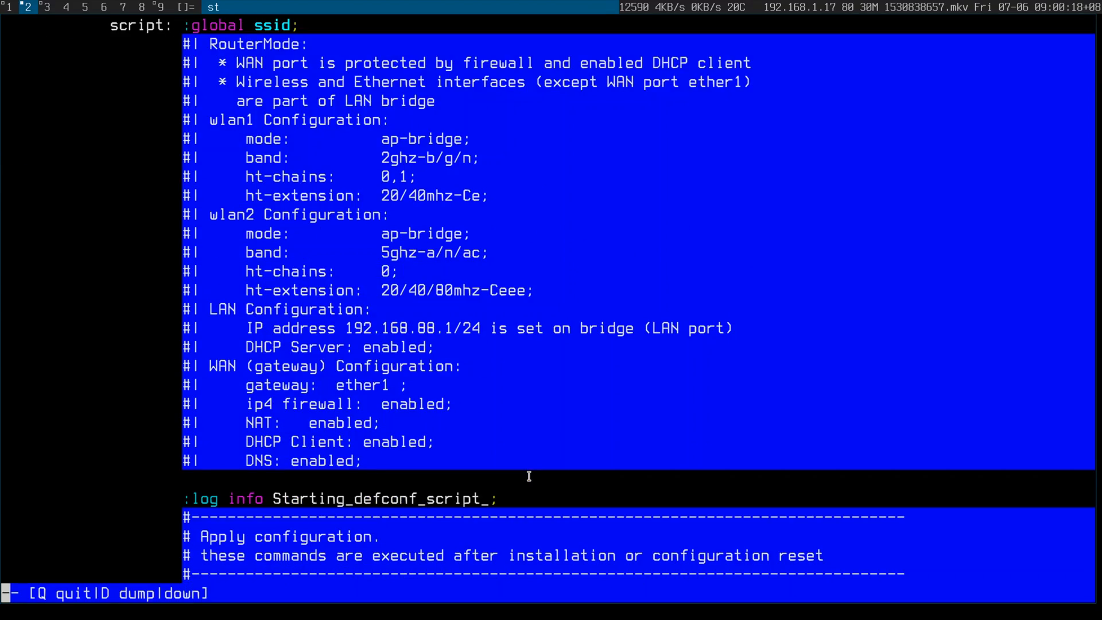
{"action": "scroll", "scroll_direction": "down", "scroll_amount": 3}
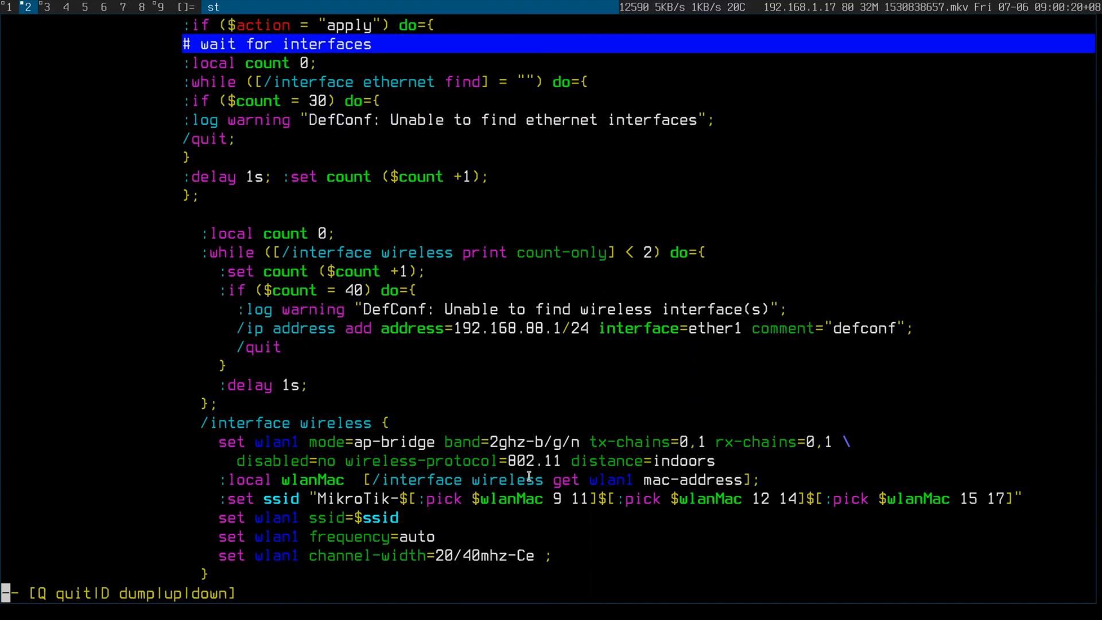
{"action": "scroll", "scroll_direction": "down", "scroll_amount": 3}
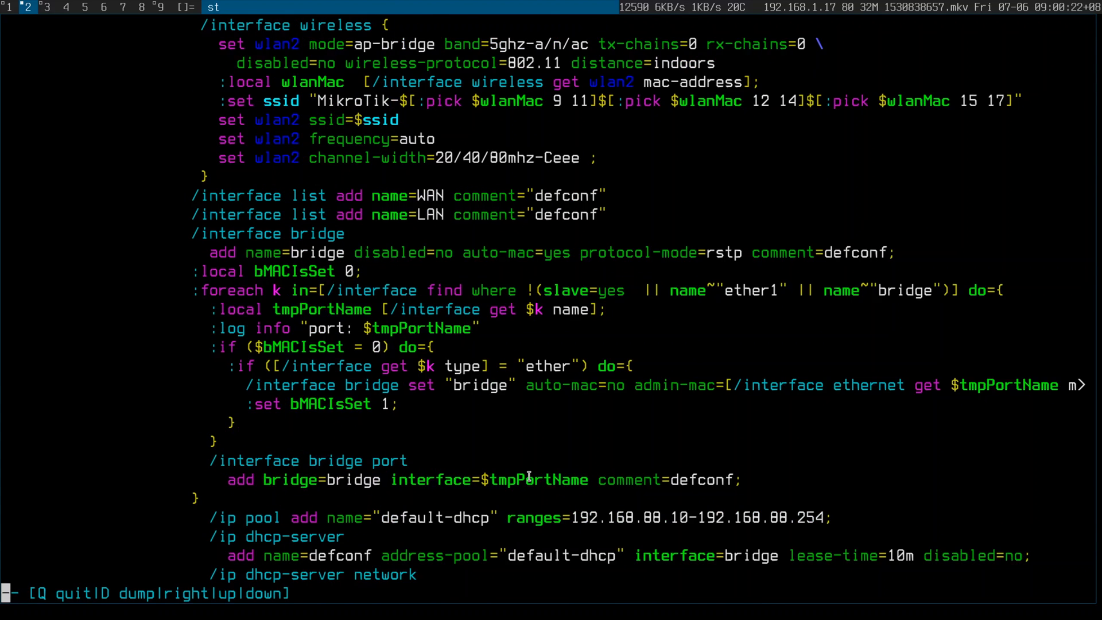
{"action": "scroll", "scroll_direction": "down", "scroll_amount": 3}
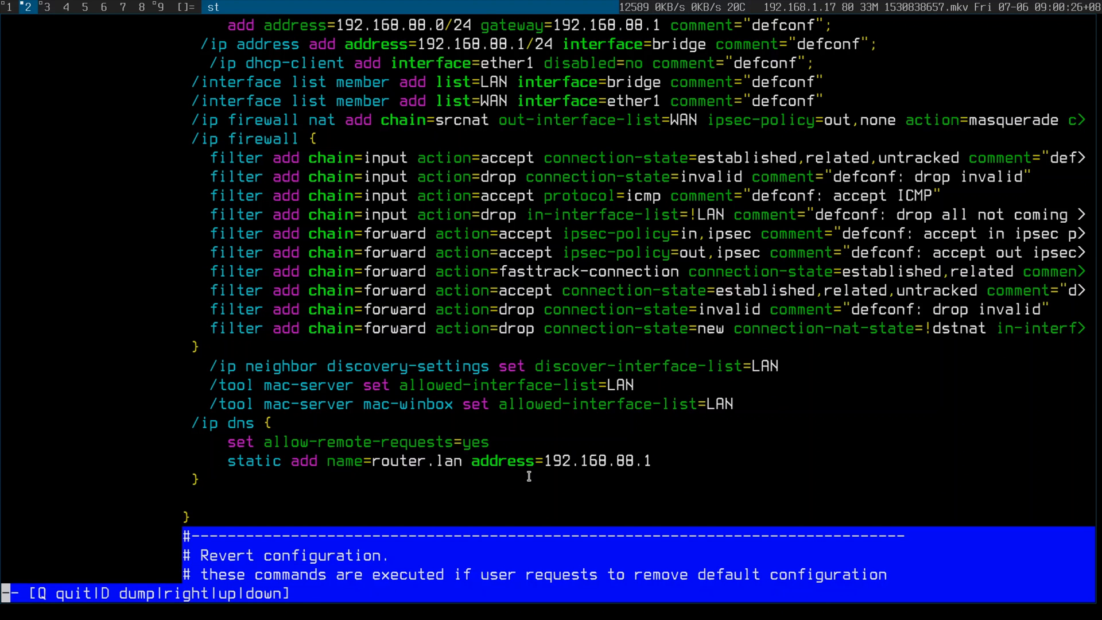
{"action": "scroll", "scroll_direction": "down", "scroll_amount": 3}
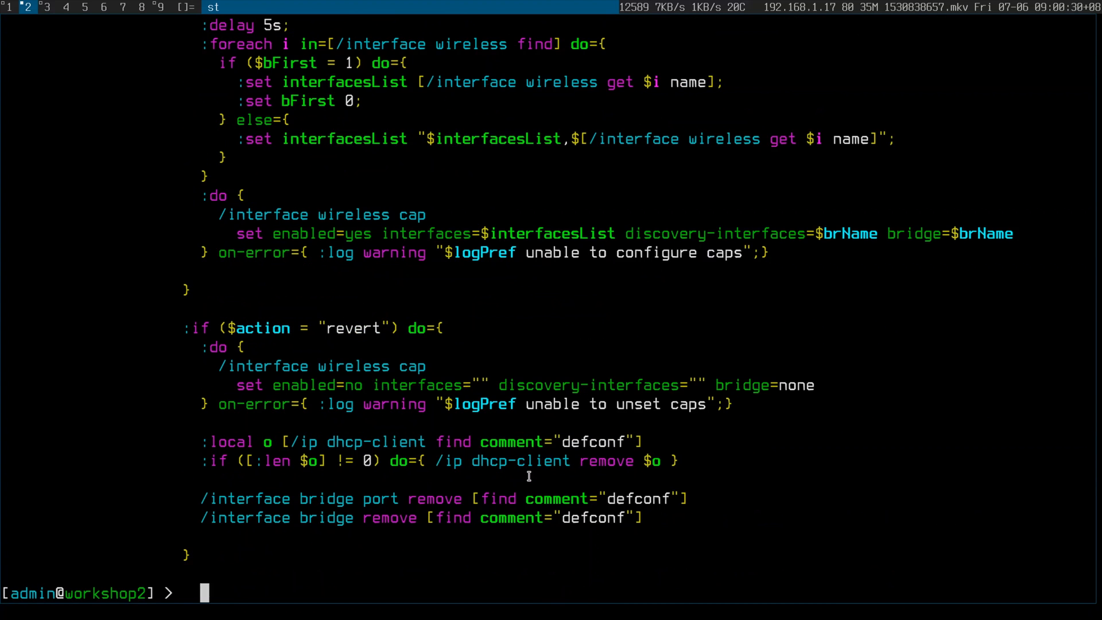
{"action": "scroll", "scroll_direction": "up", "scroll_amount": 3}
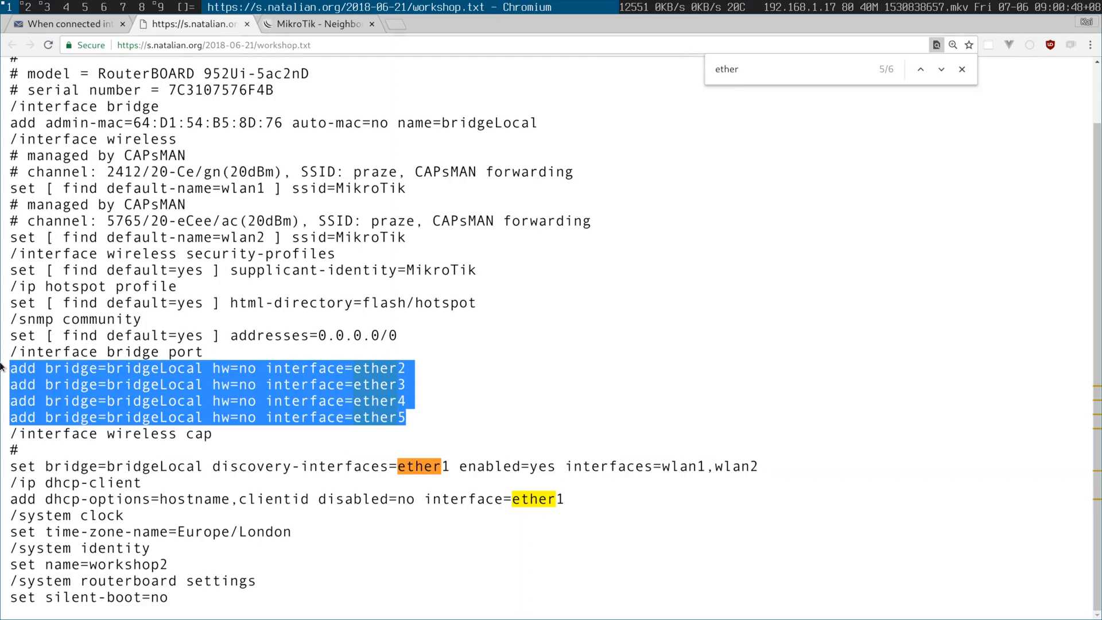
Step: Switch to the workshop.txt configuration export tab in Chromium, searched for 'ether'
{"action": "left_click", "coordinate": [67, 23]}
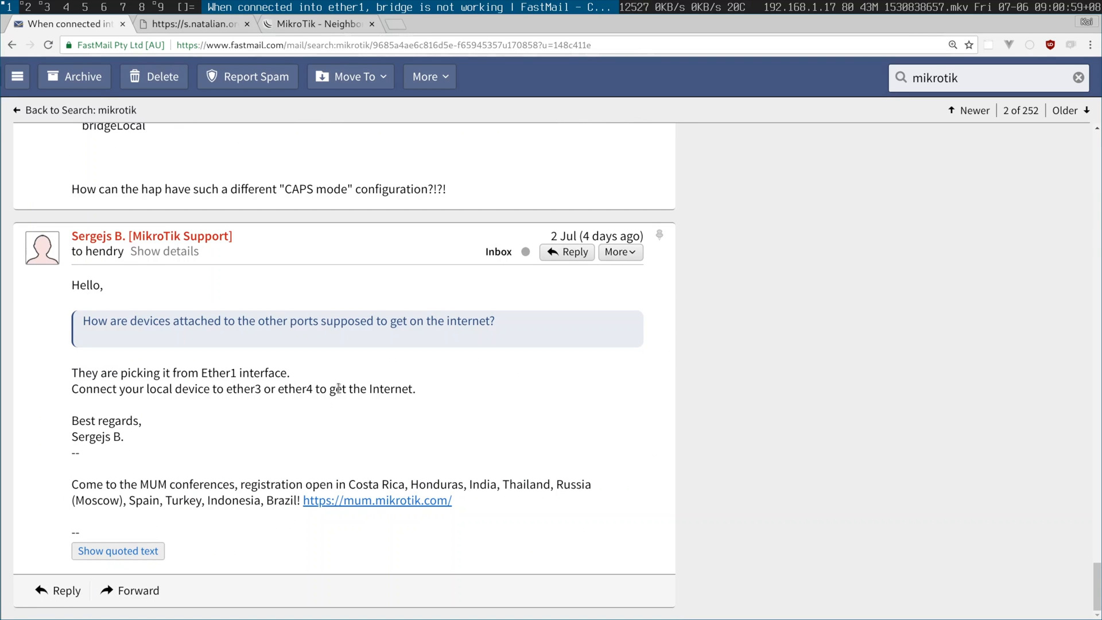
Step: Switch to the FastMail tab showing MikroTik Support's reply recommending ether3 or ether4
{"action": "left_click", "coordinate": [316, 23]}
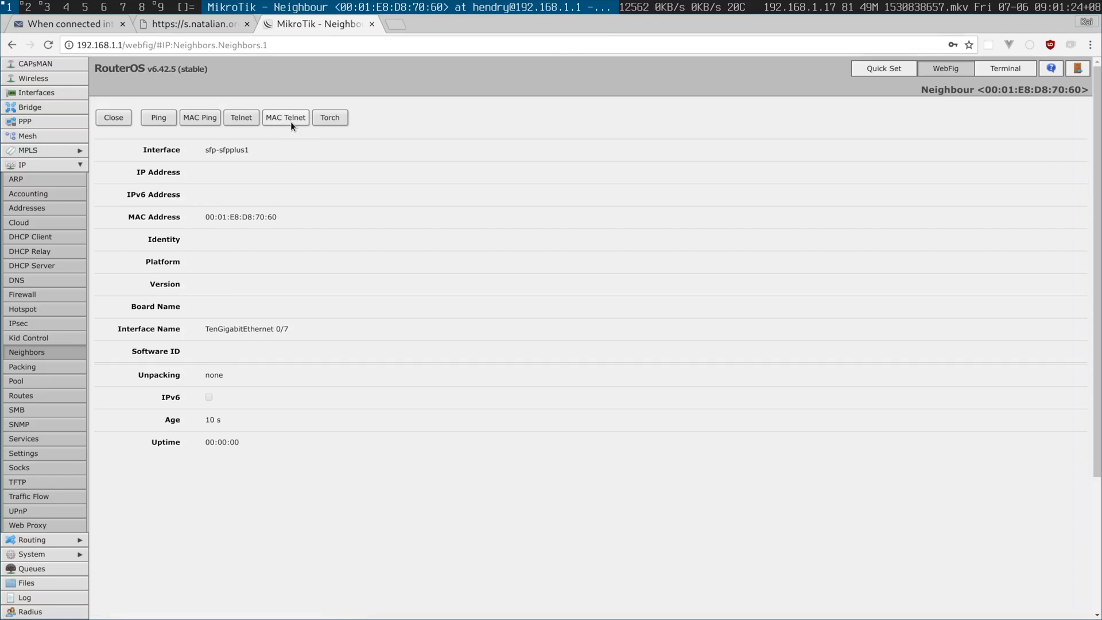
{"action": "mouse_move", "coordinate": [555, 357]}
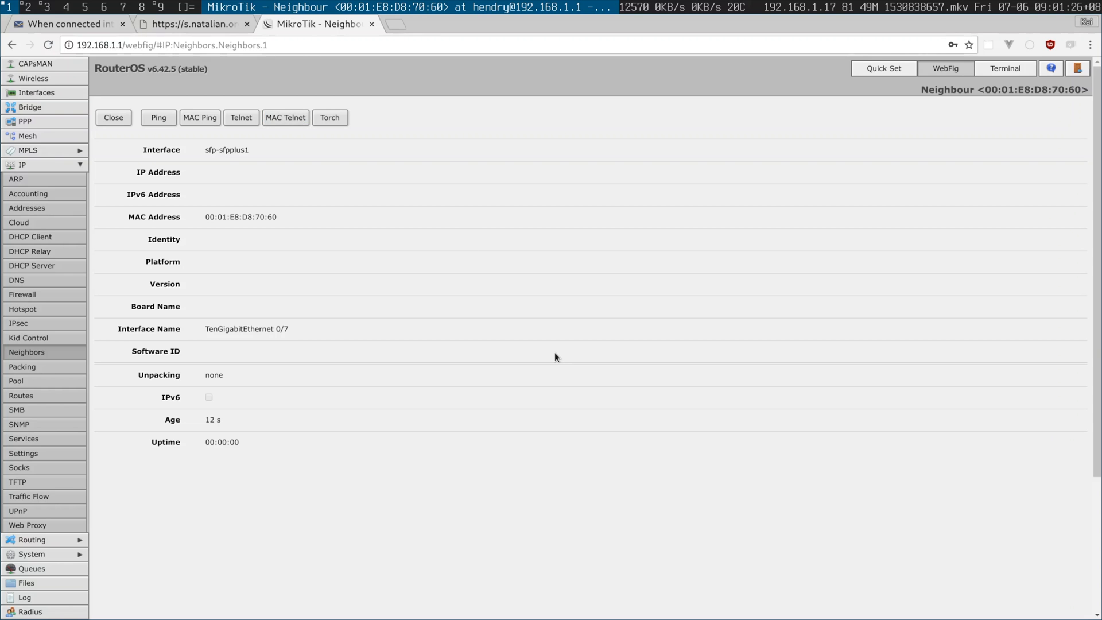